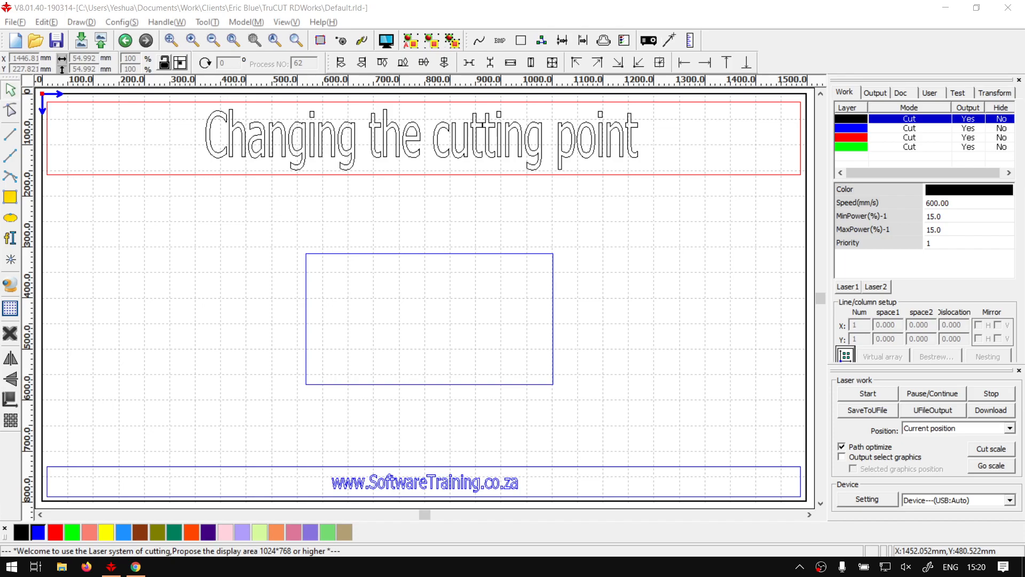
mouse_move(571, 35)
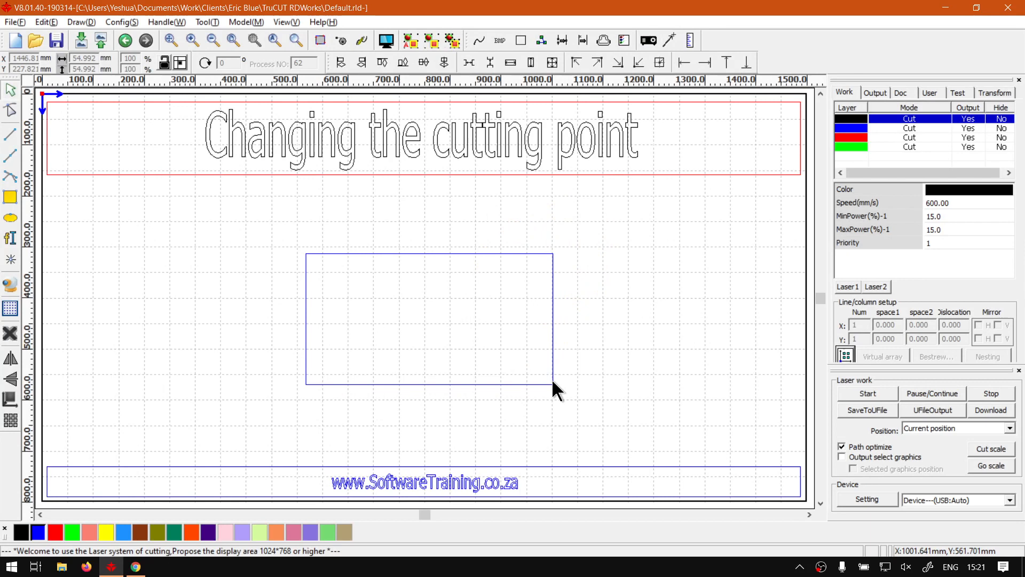
mouse_move(481, 257)
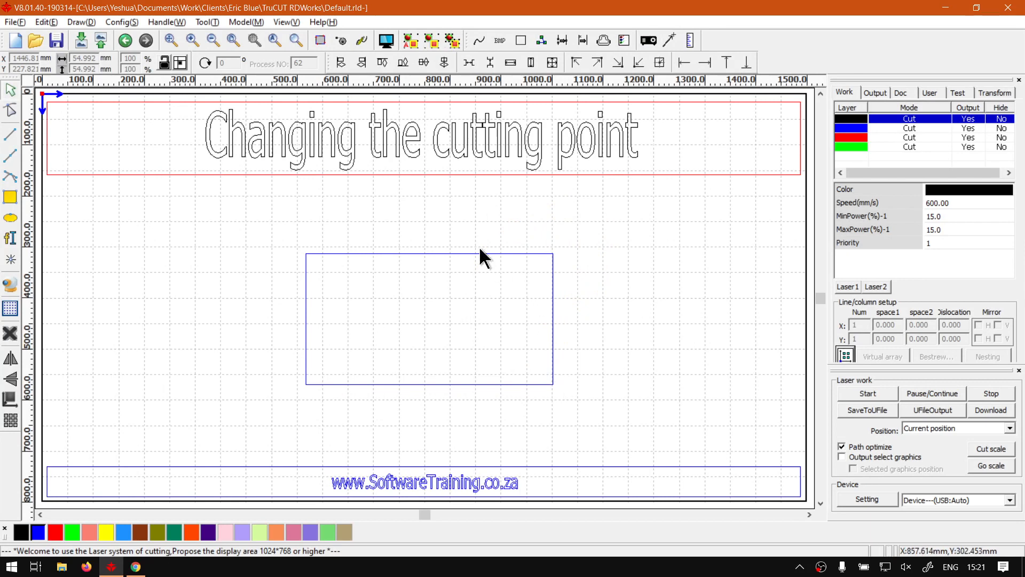
mouse_move(582, 250)
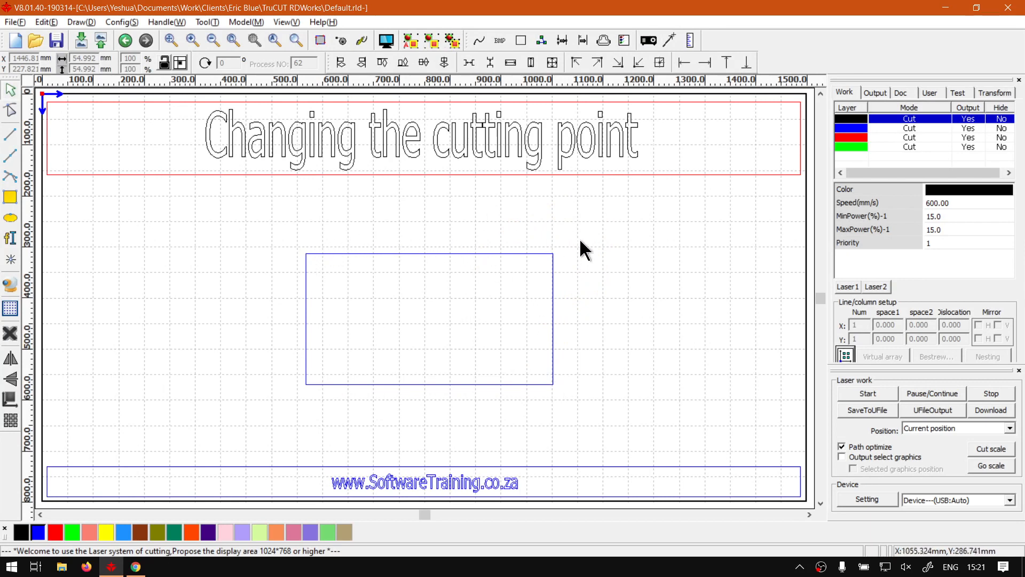
mouse_move(562, 399)
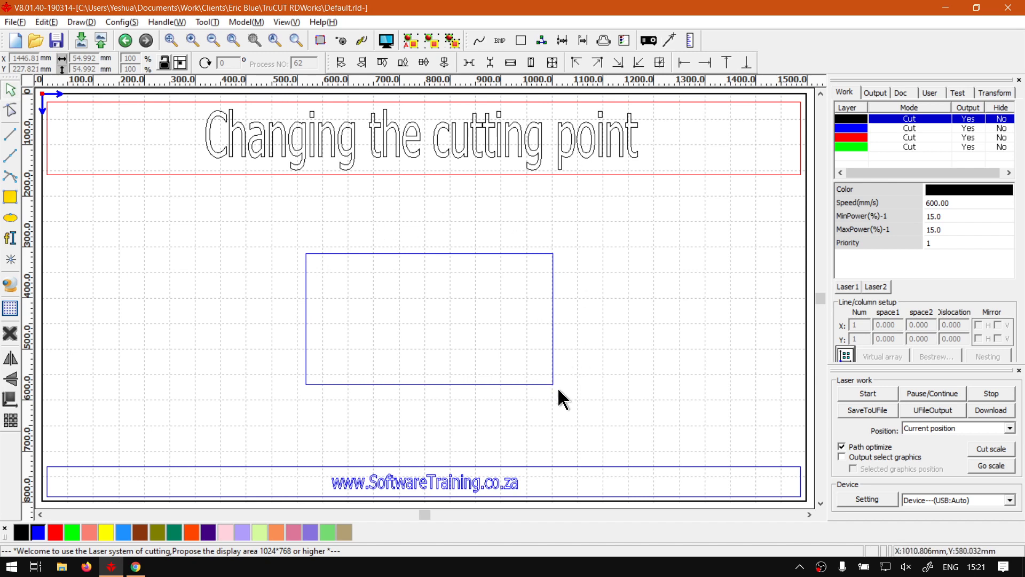
mouse_move(569, 264)
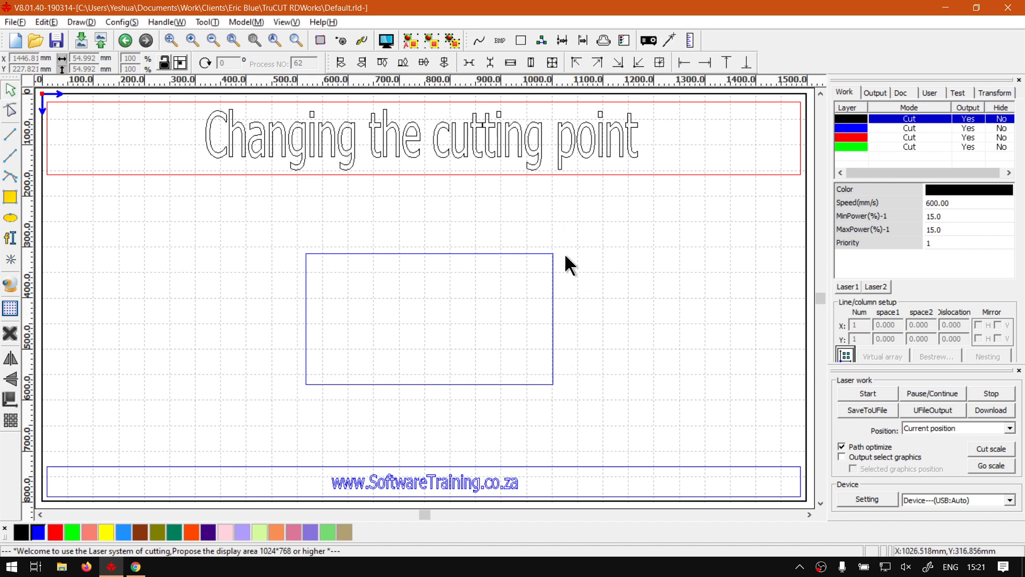
mouse_move(330, 137)
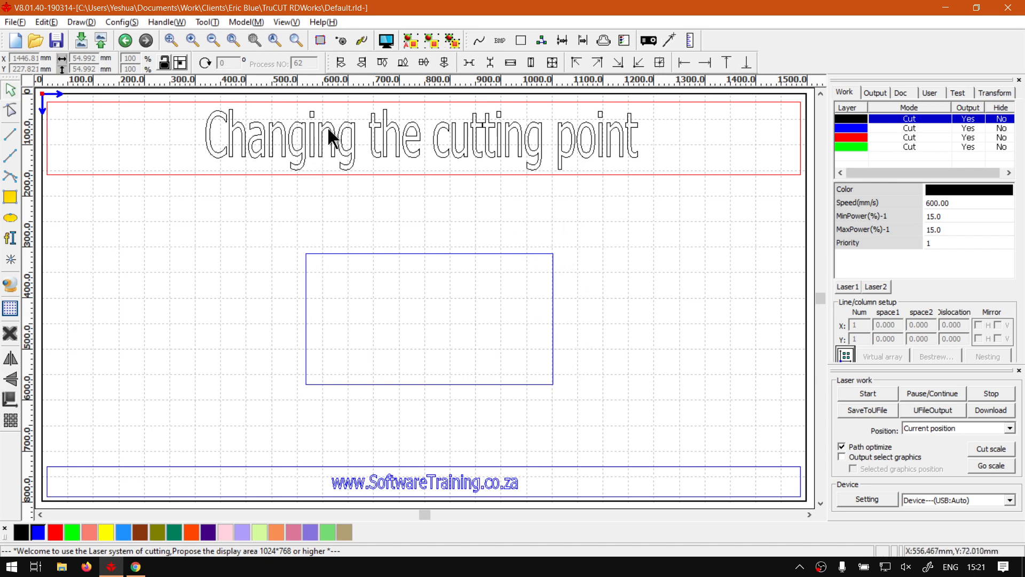
mouse_move(351, 255)
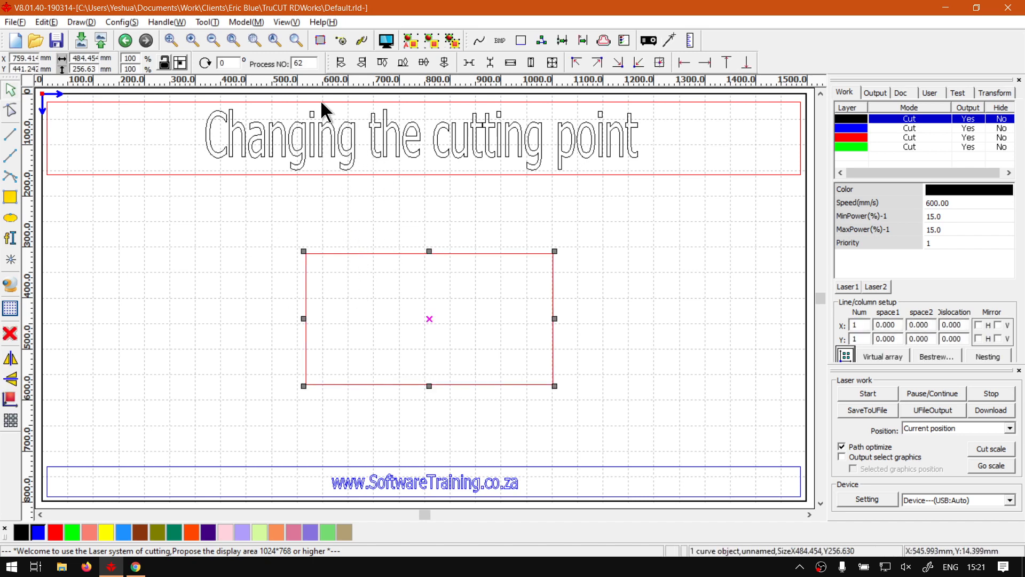
mouse_move(279, 105)
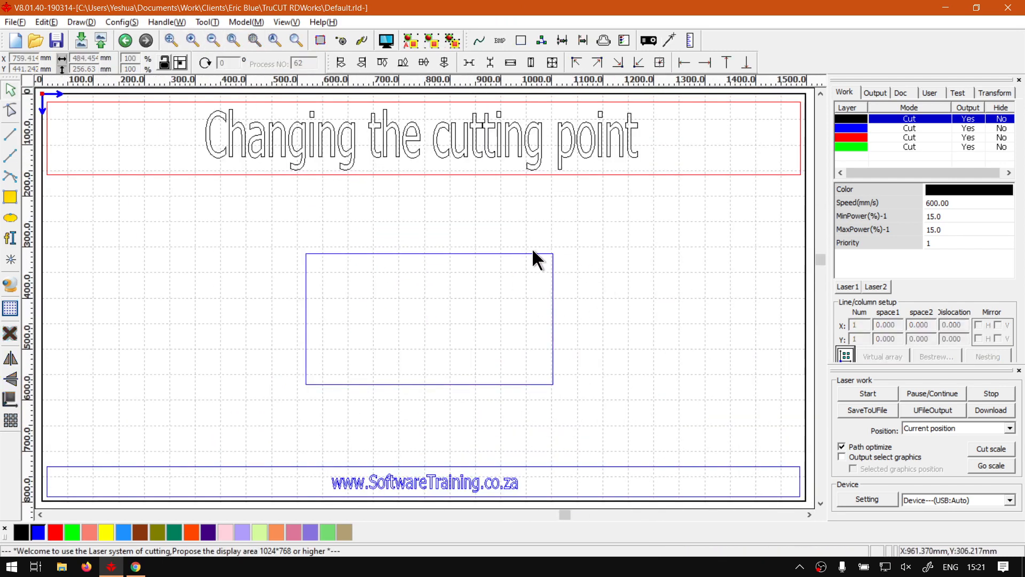
mouse_move(373, 258)
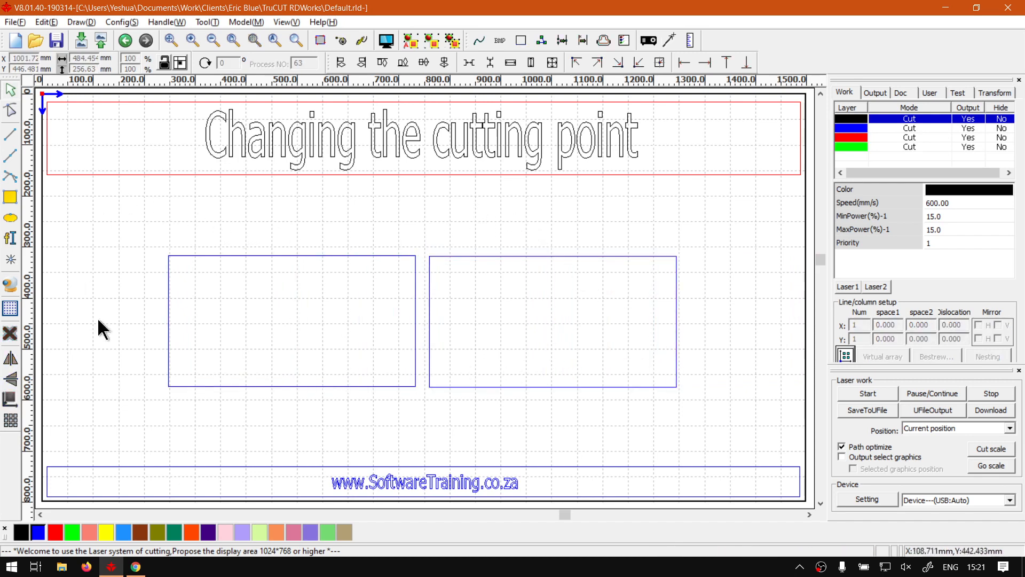
mouse_move(595, 301)
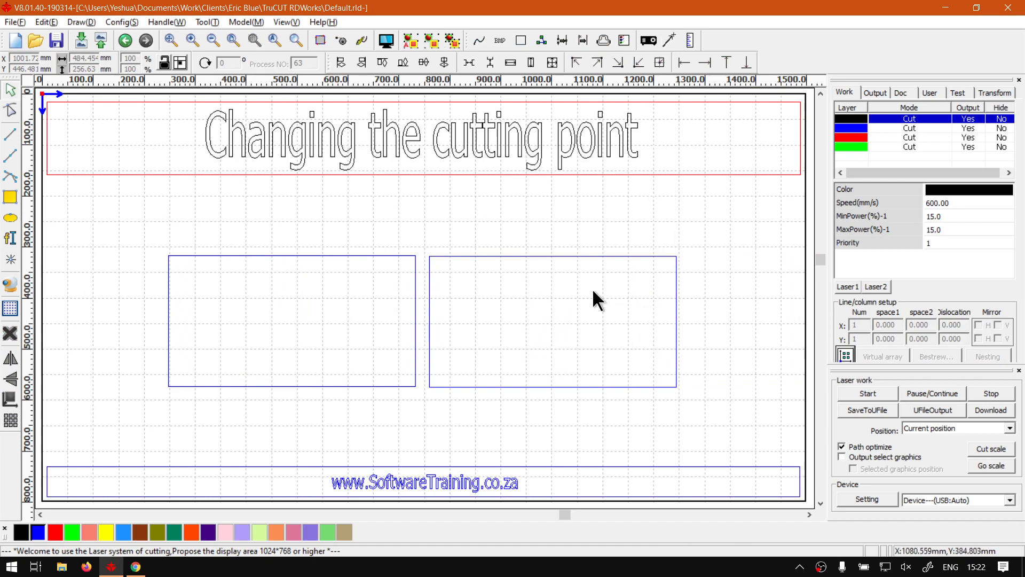
mouse_move(172, 265)
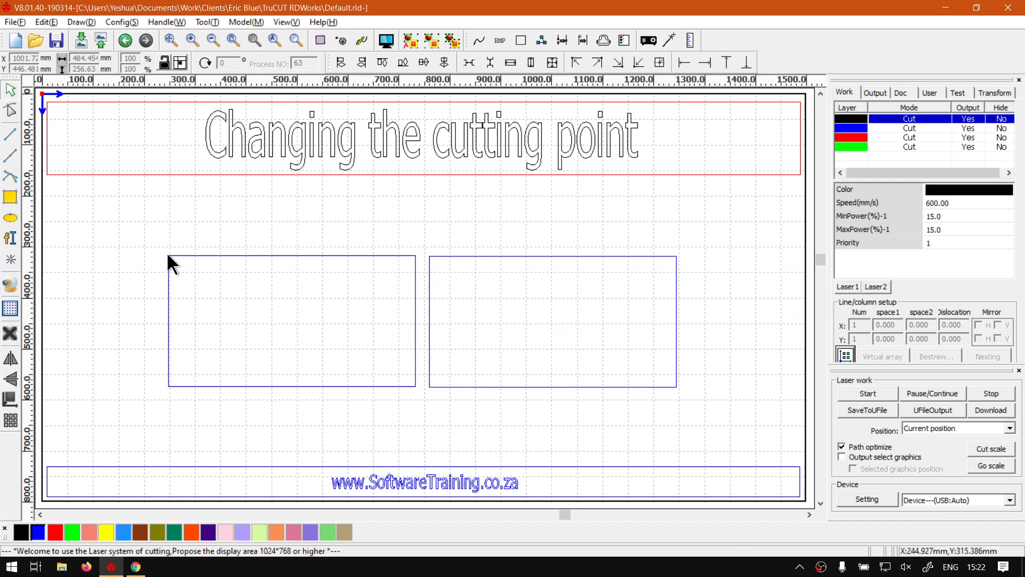
mouse_move(247, 277)
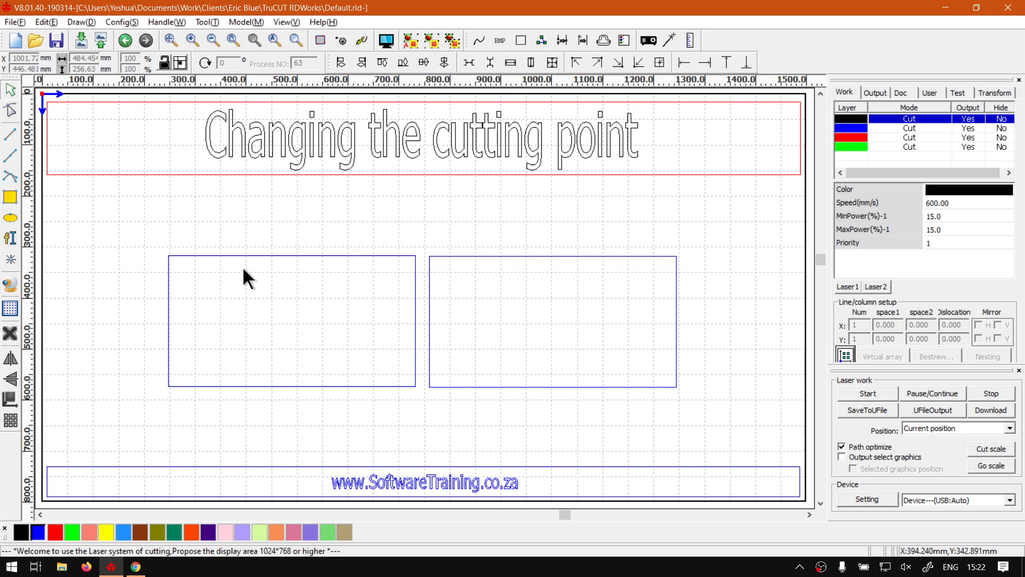
mouse_move(416, 384)
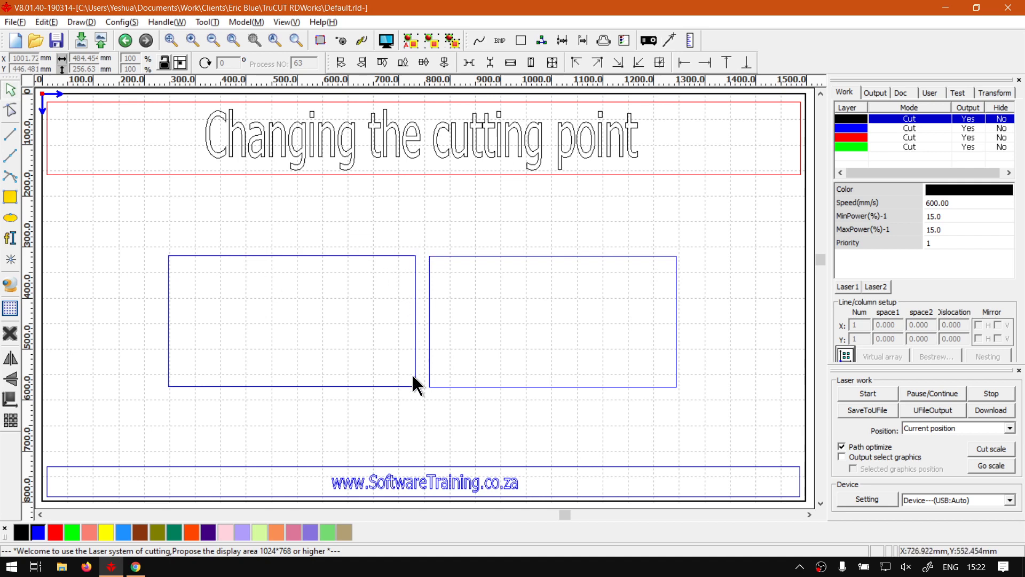
mouse_move(437, 267)
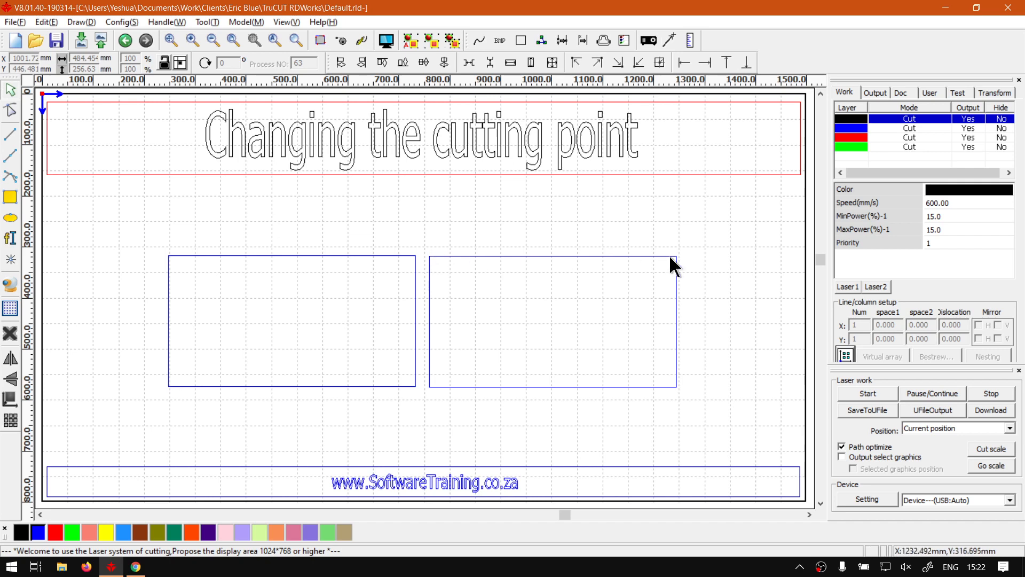
mouse_move(500, 287)
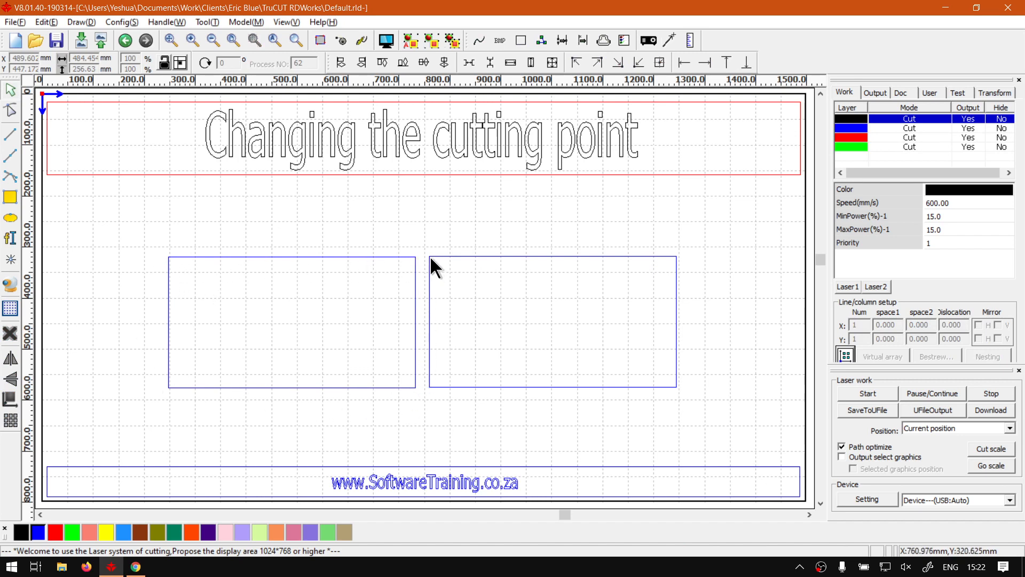
mouse_move(401, 254)
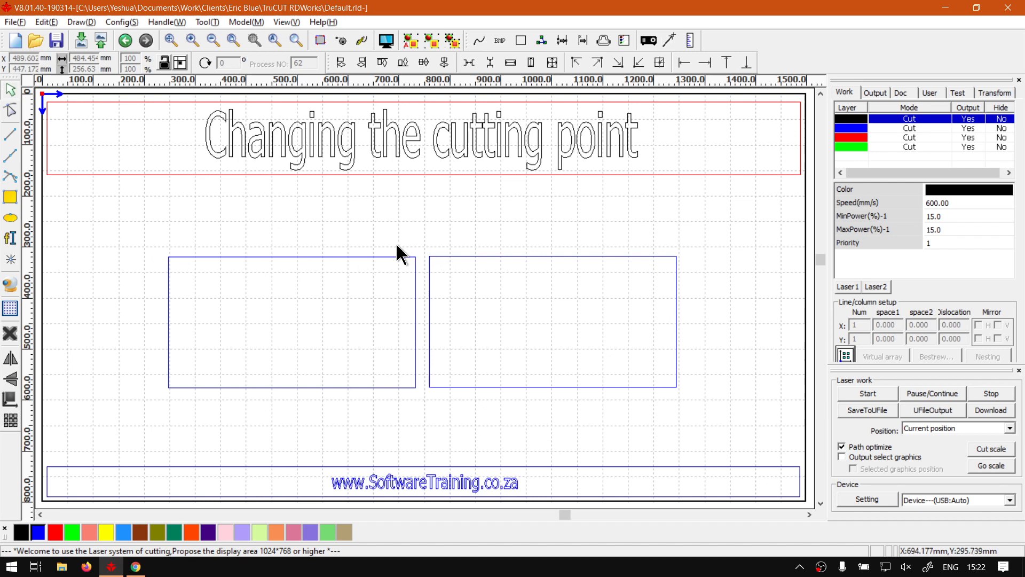
mouse_move(476, 299)
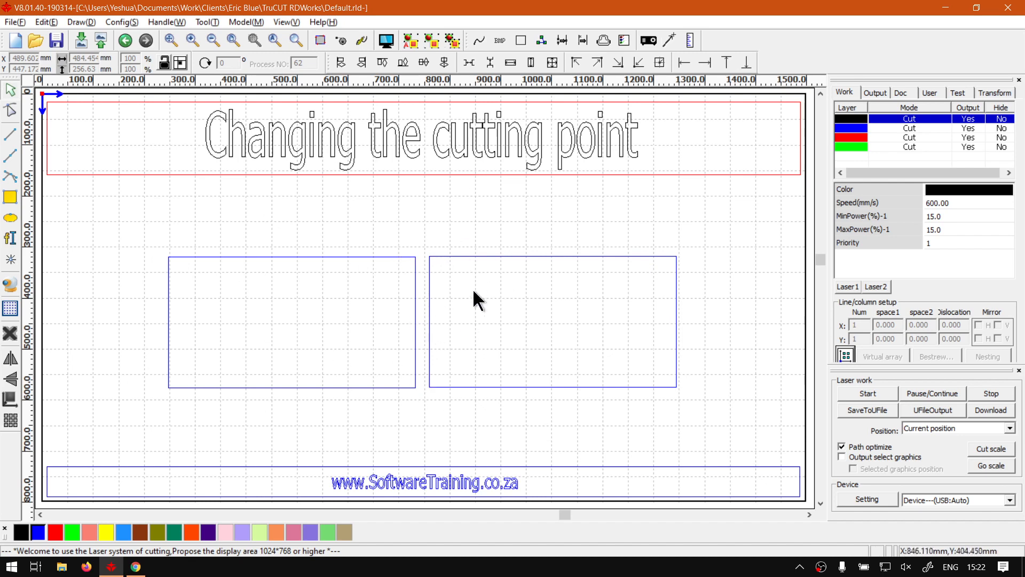
mouse_move(402, 222)
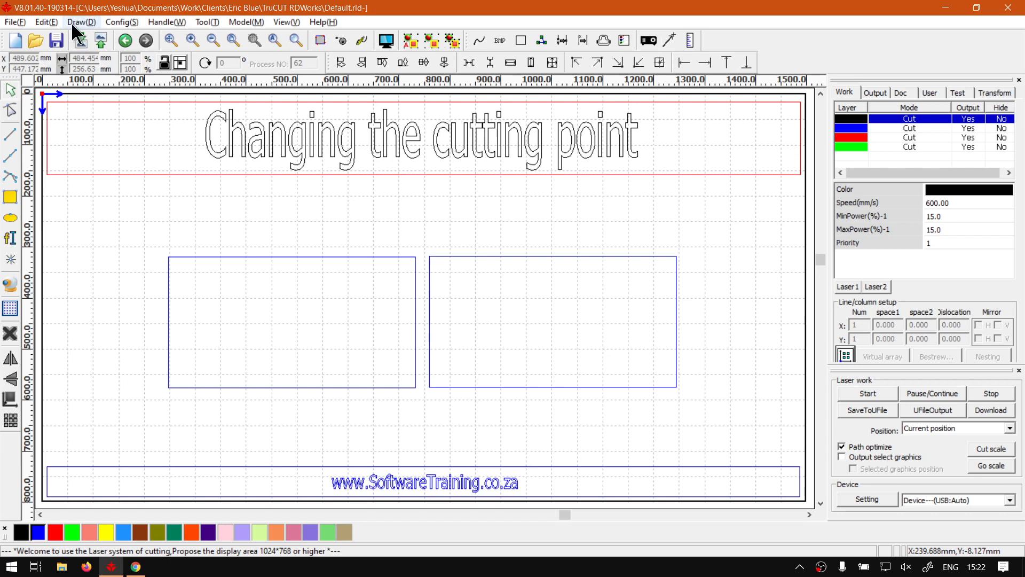
- Choose Set Cut Point from the Edit menu to start relocating the rectangles' cut points
left_click(45, 21)
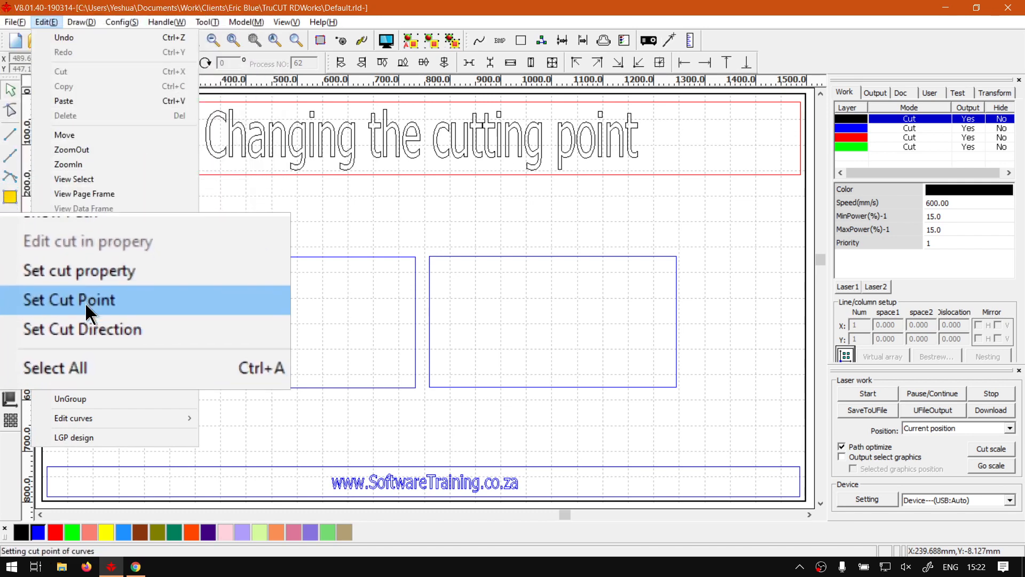
left_click(68, 299)
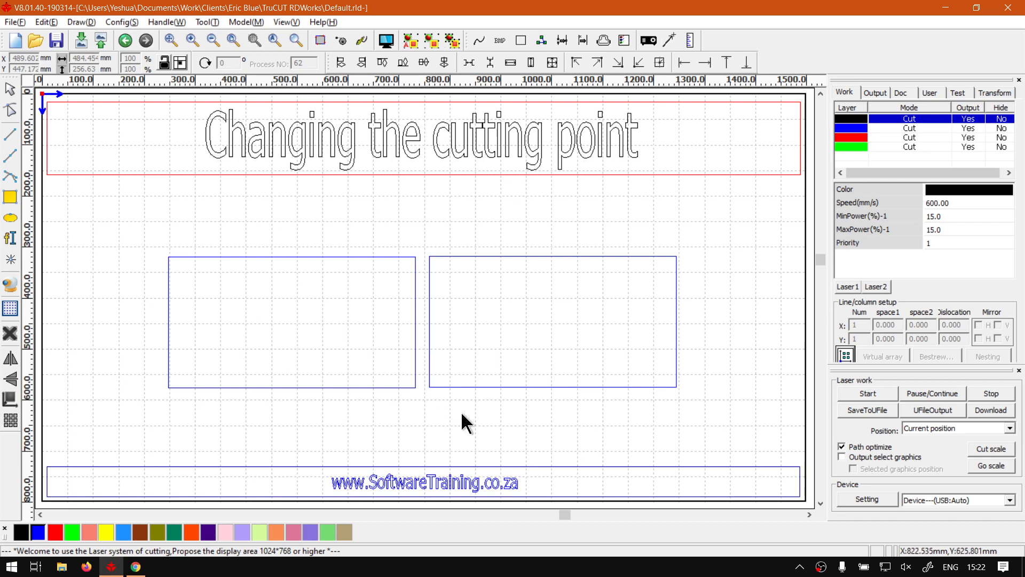
mouse_move(200, 274)
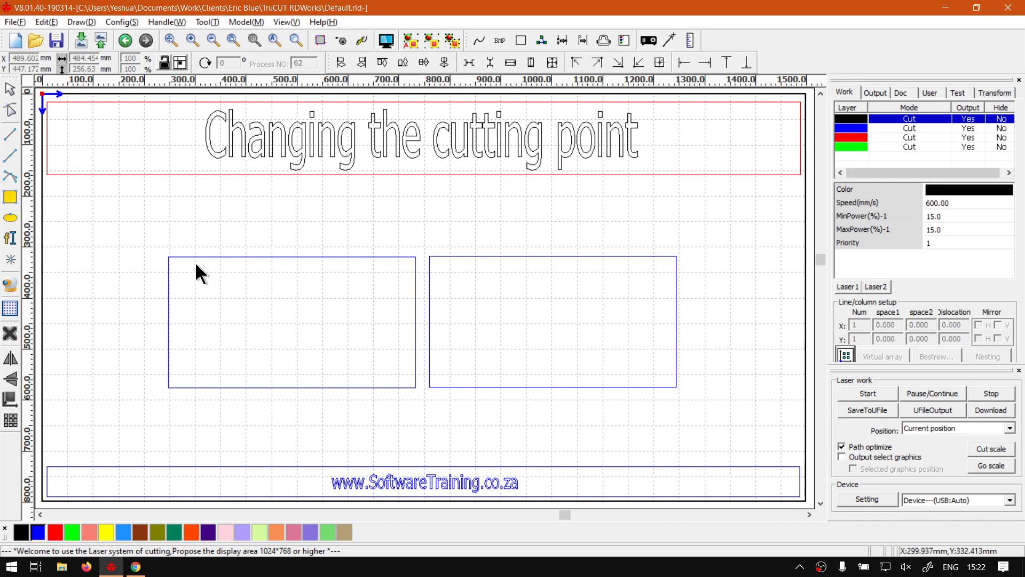
mouse_move(464, 334)
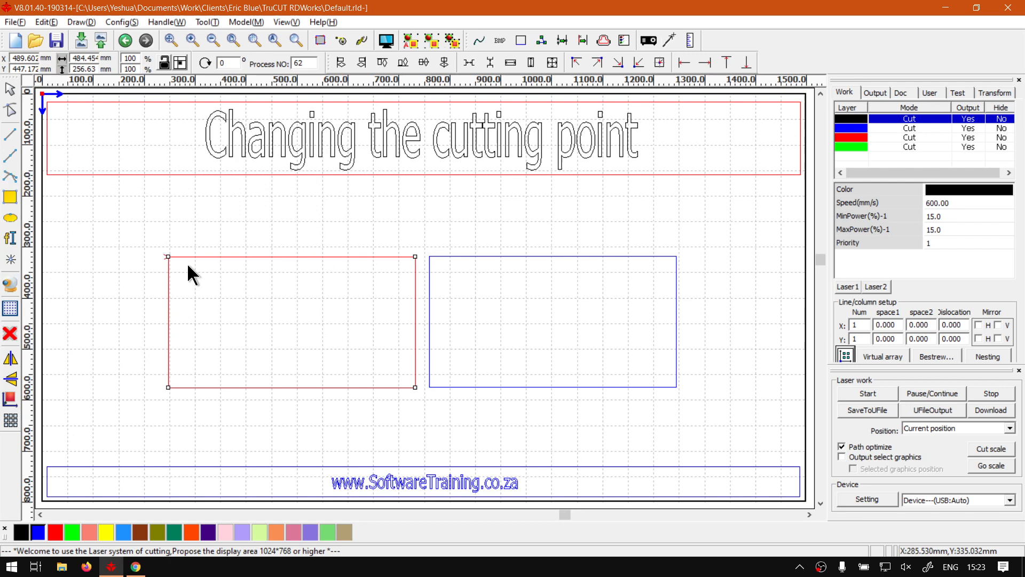
mouse_move(421, 271)
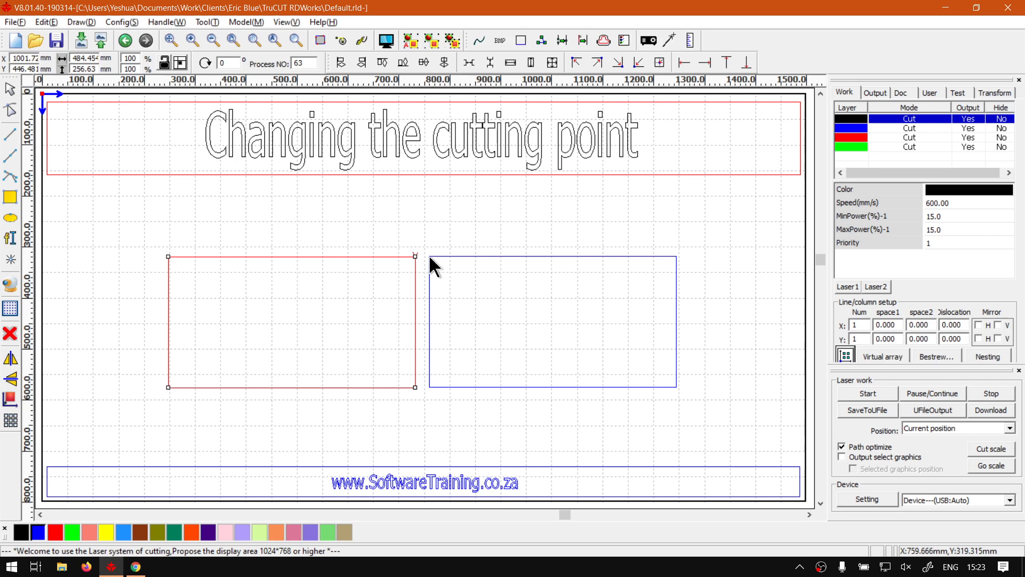
- Select the right then the left rectangle to compare cut-point markers, then deselect both
left_click(552, 324)
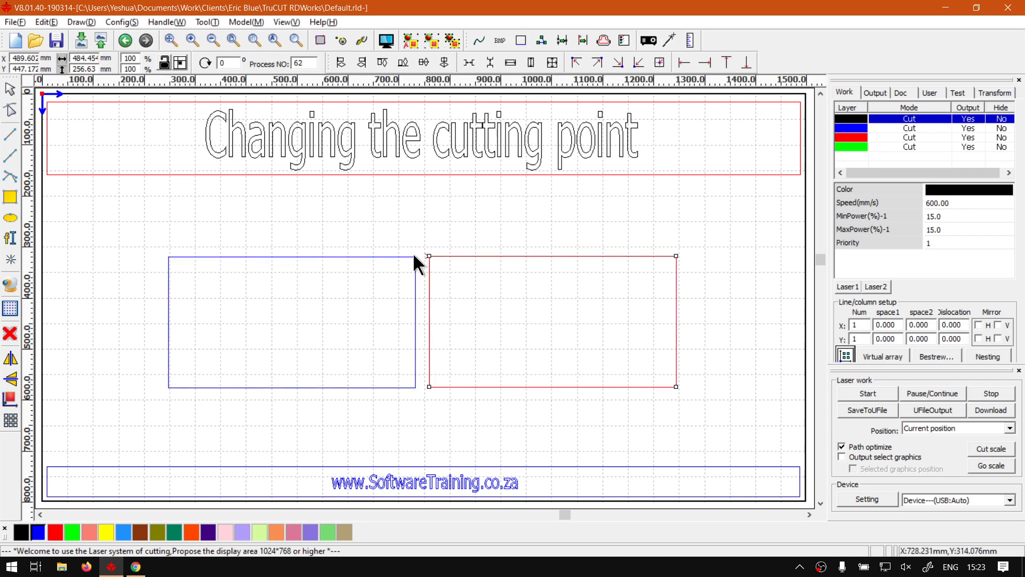
left_click(291, 323)
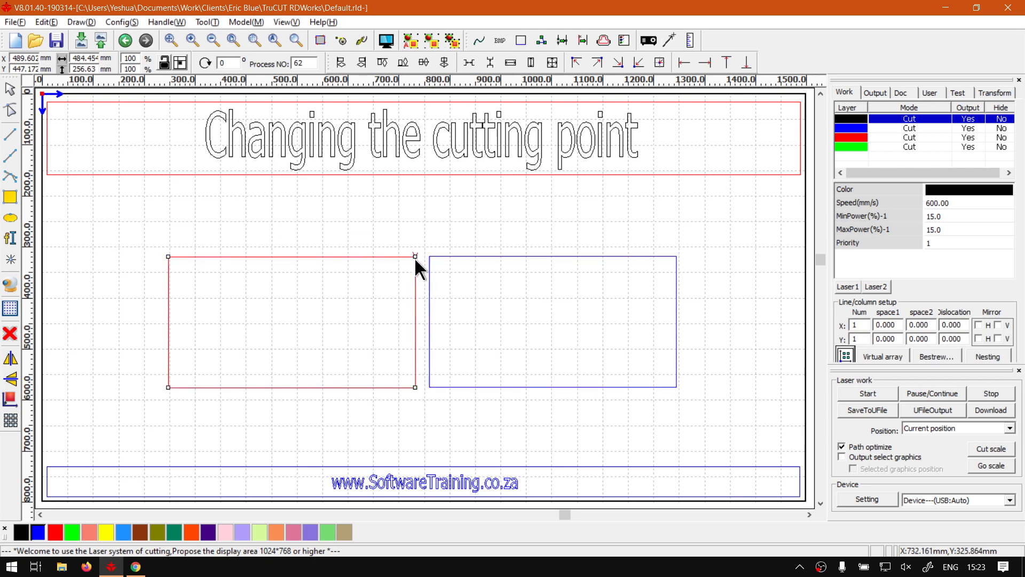
mouse_move(458, 416)
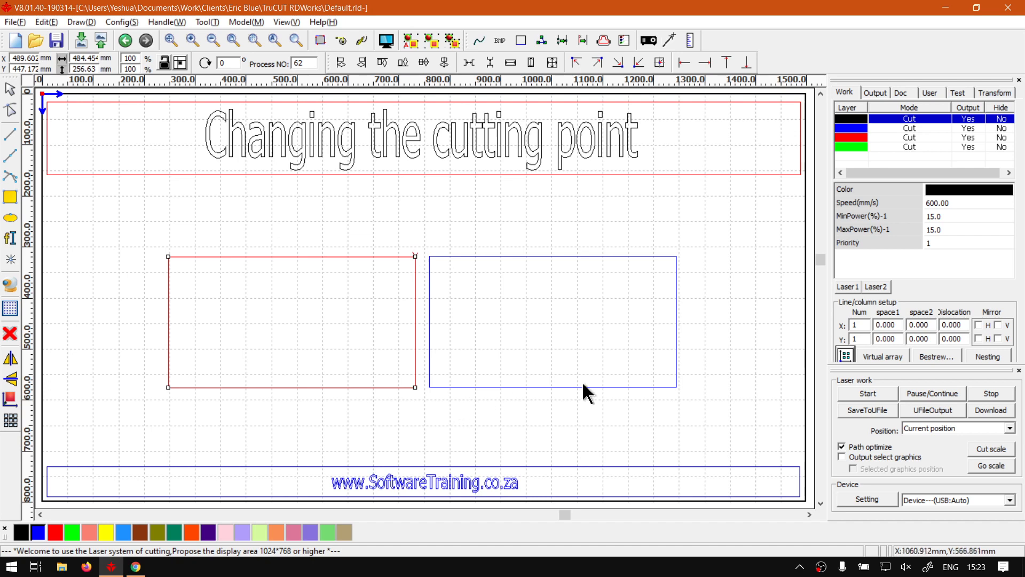
mouse_move(362, 225)
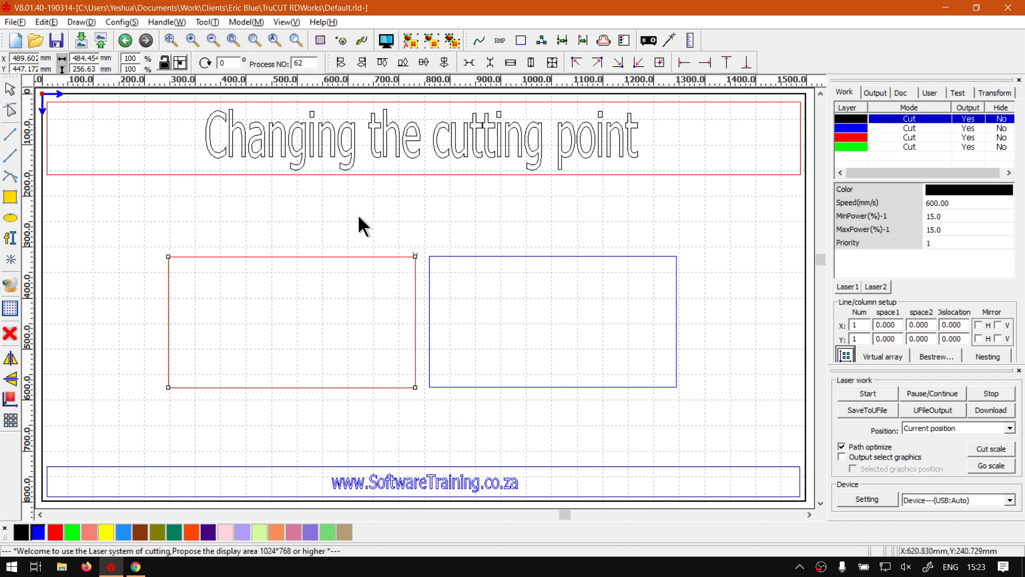
mouse_move(327, 255)
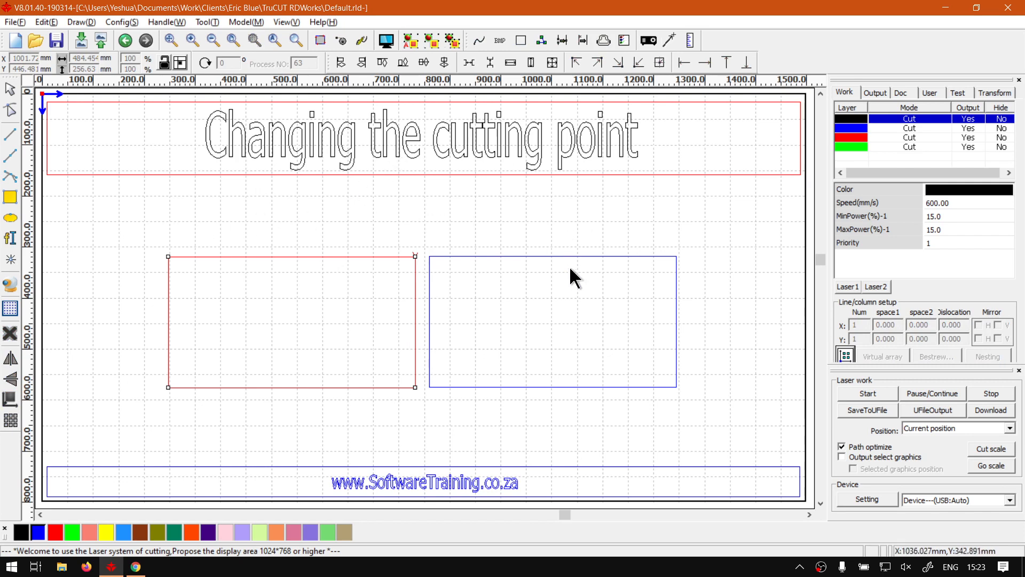
left_click(290, 321)
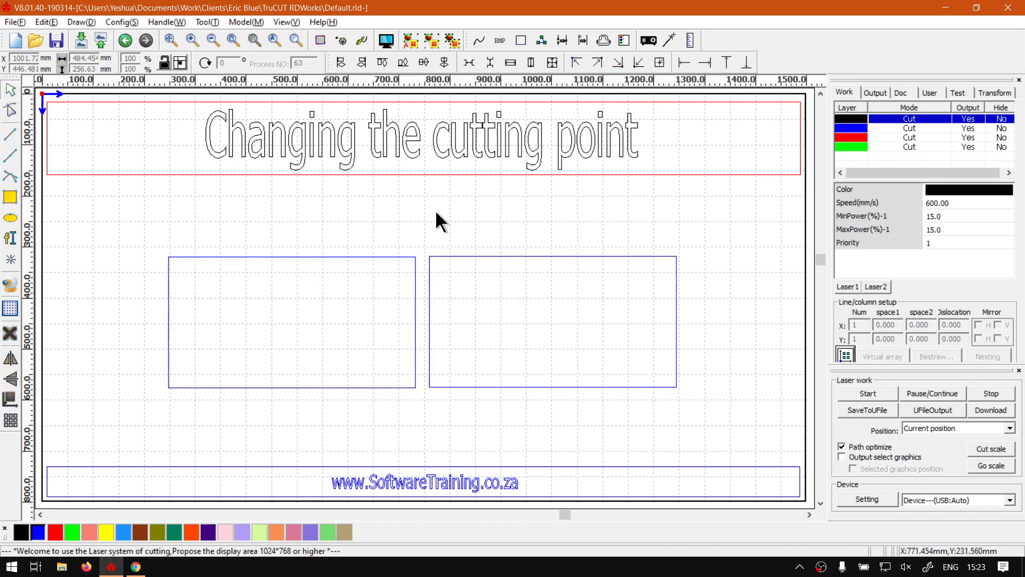
left_click(135, 566)
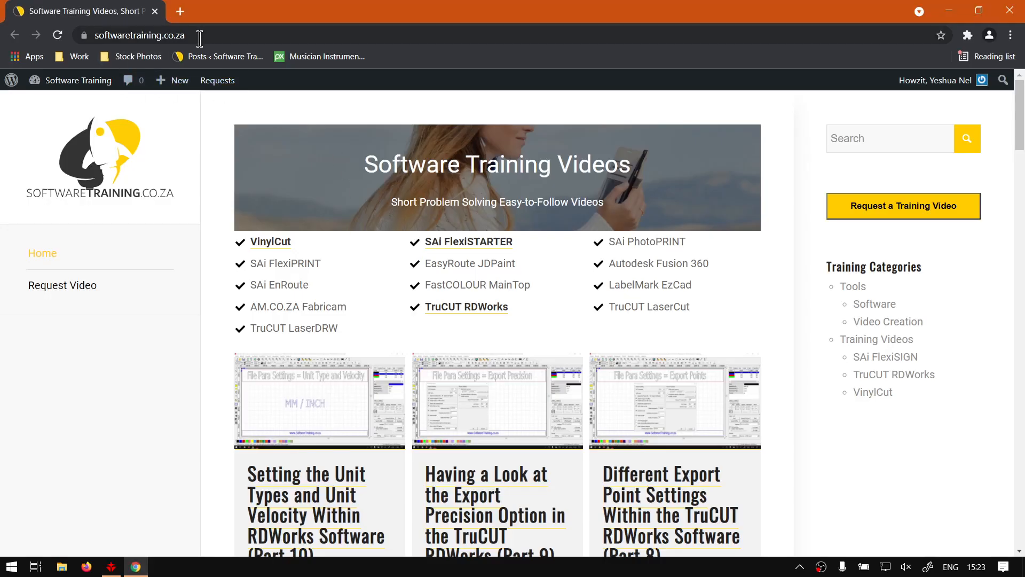
mouse_move(346, 124)
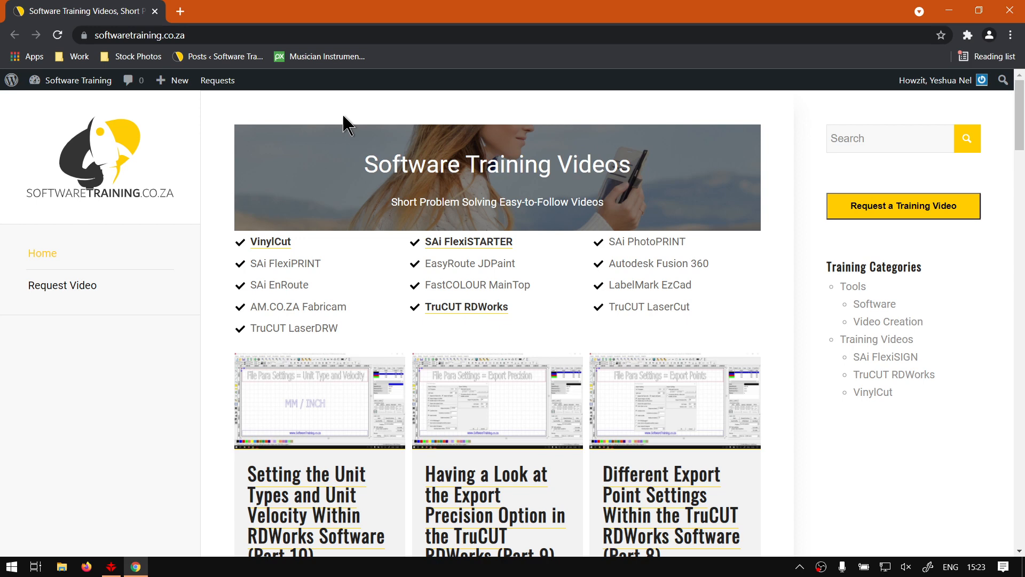
mouse_move(585, 257)
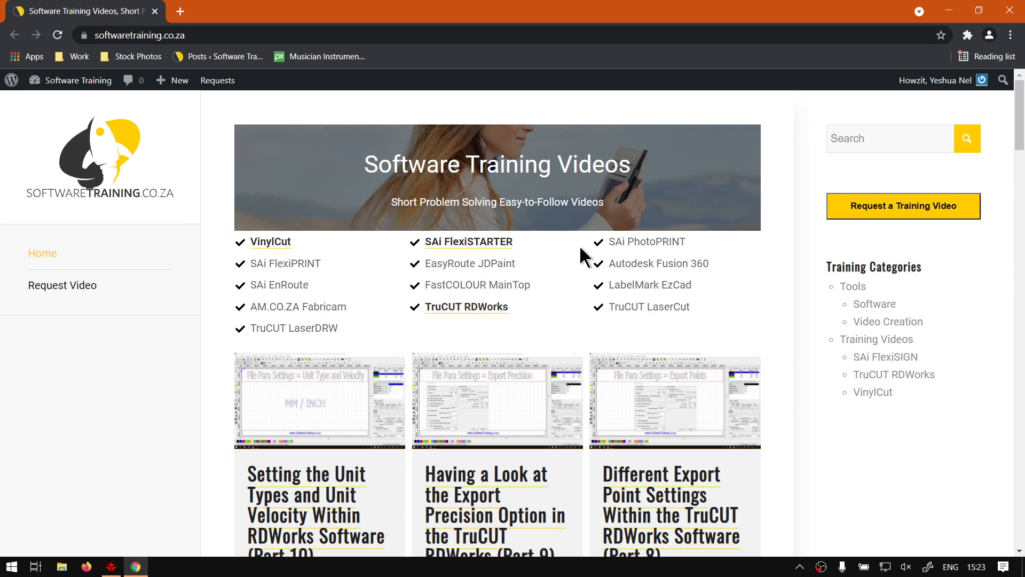
mouse_move(948, 180)
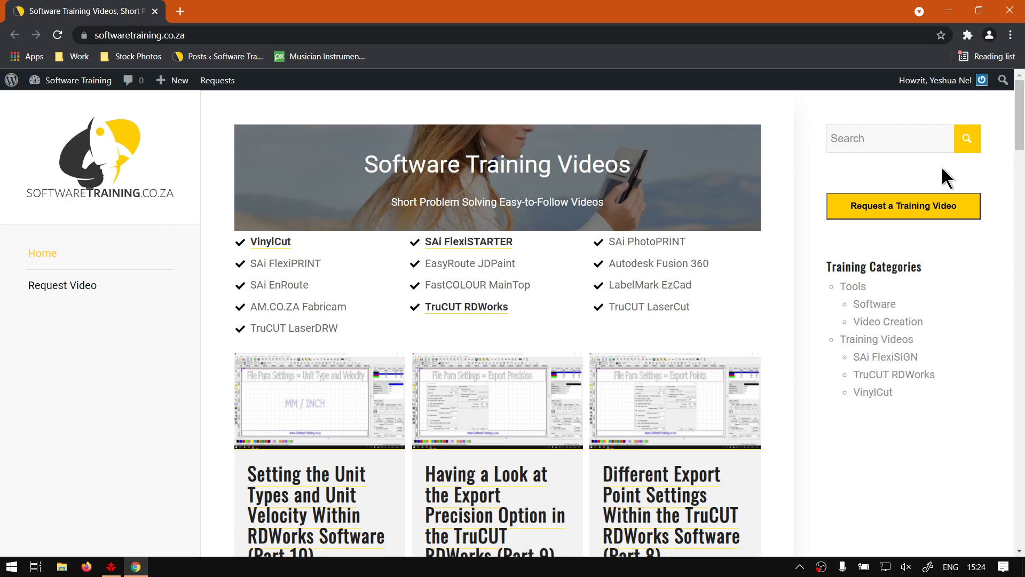
mouse_move(933, 178)
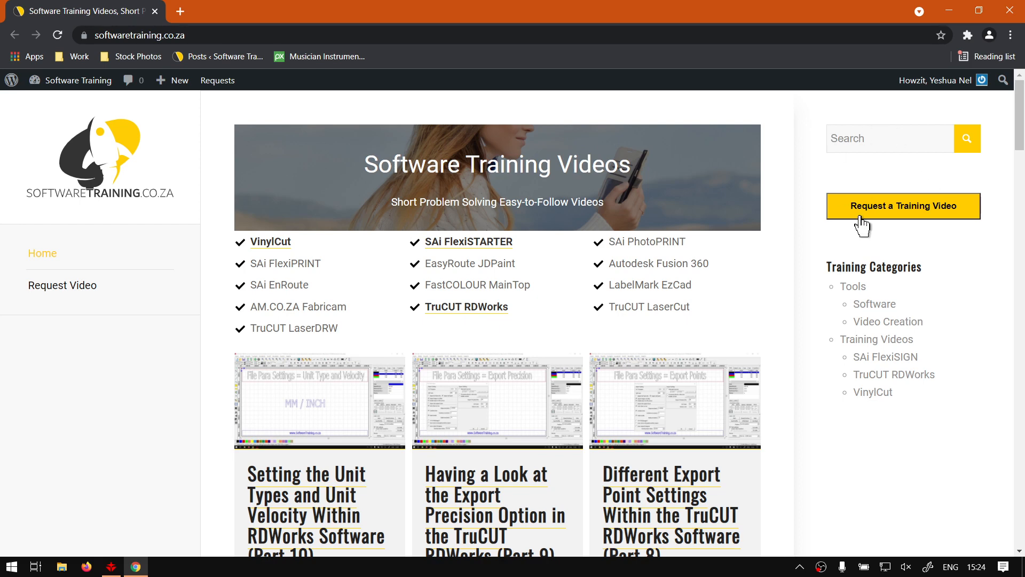
mouse_move(943, 234)
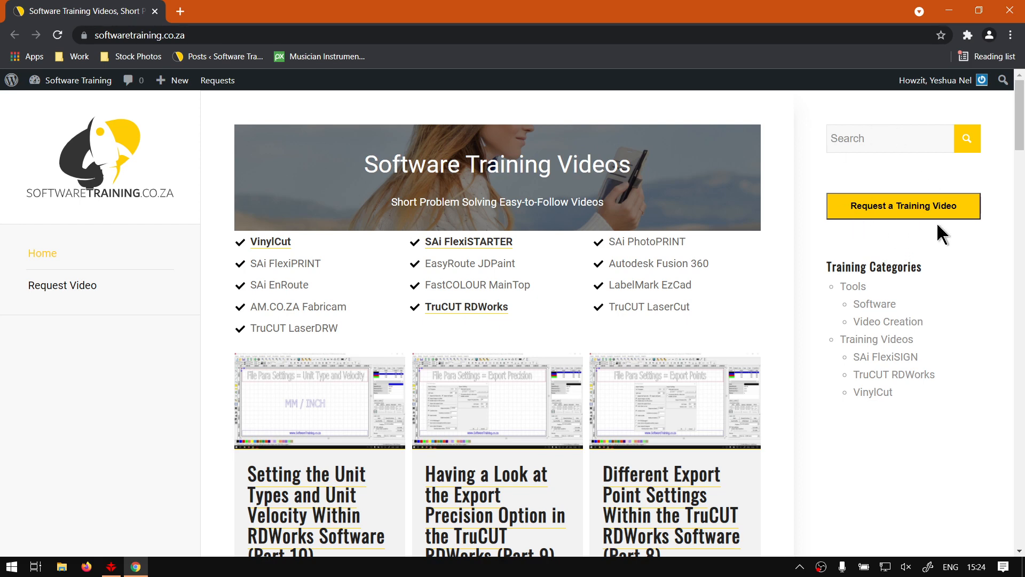